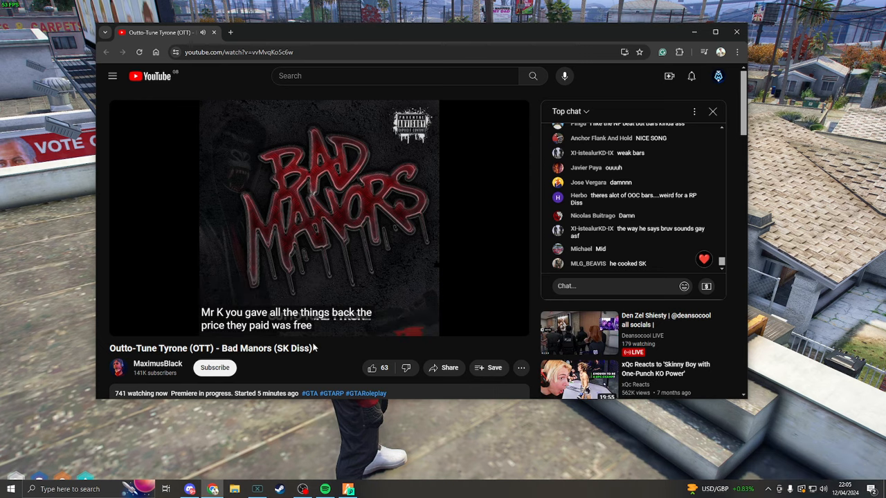
mouse_move(310, 382)
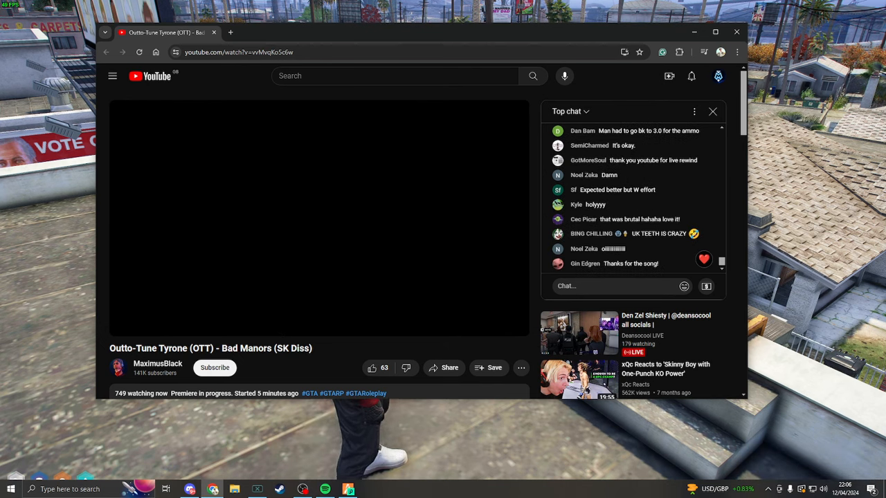
mouse_move(271, 209)
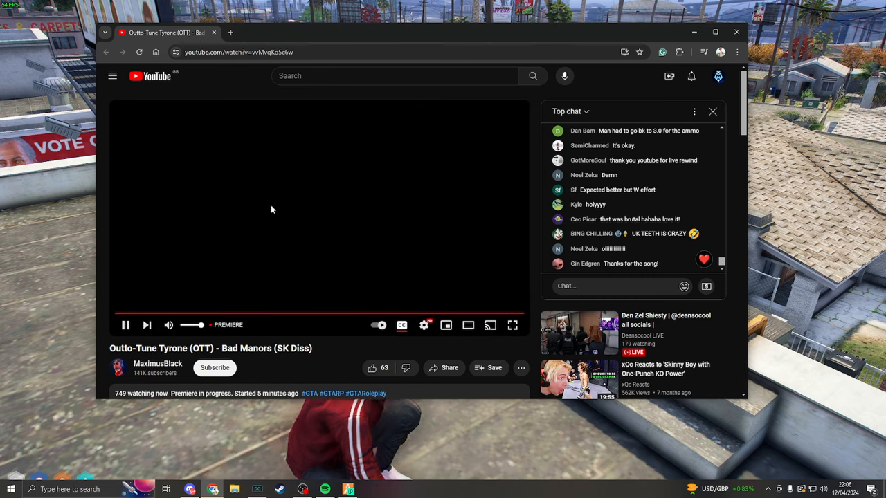